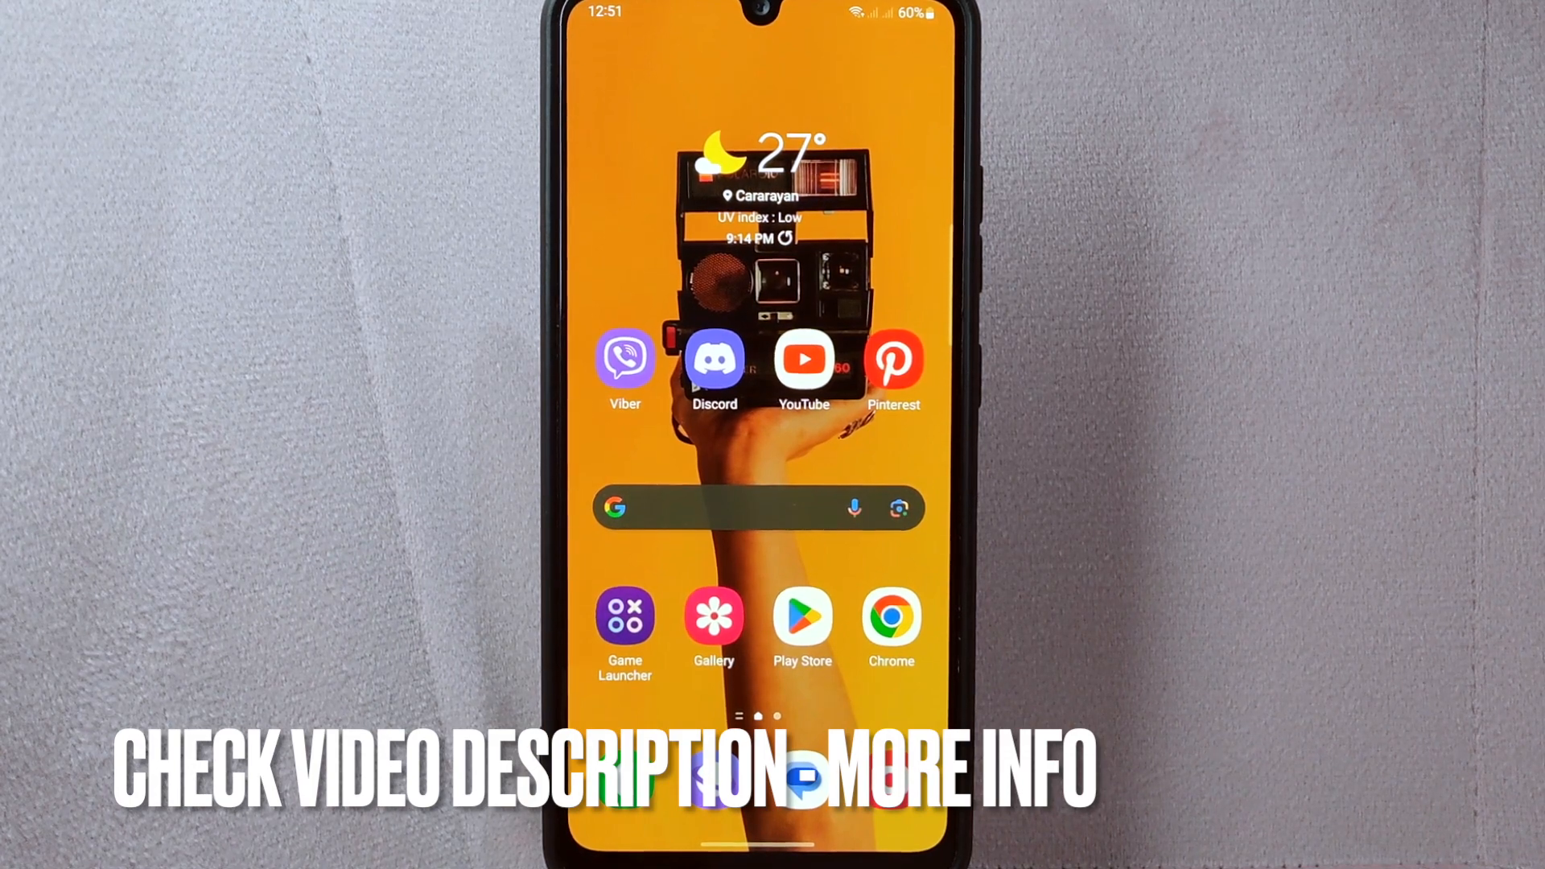
Step: Launch Viber from the home screen to reach the chats list
left_click(624, 357)
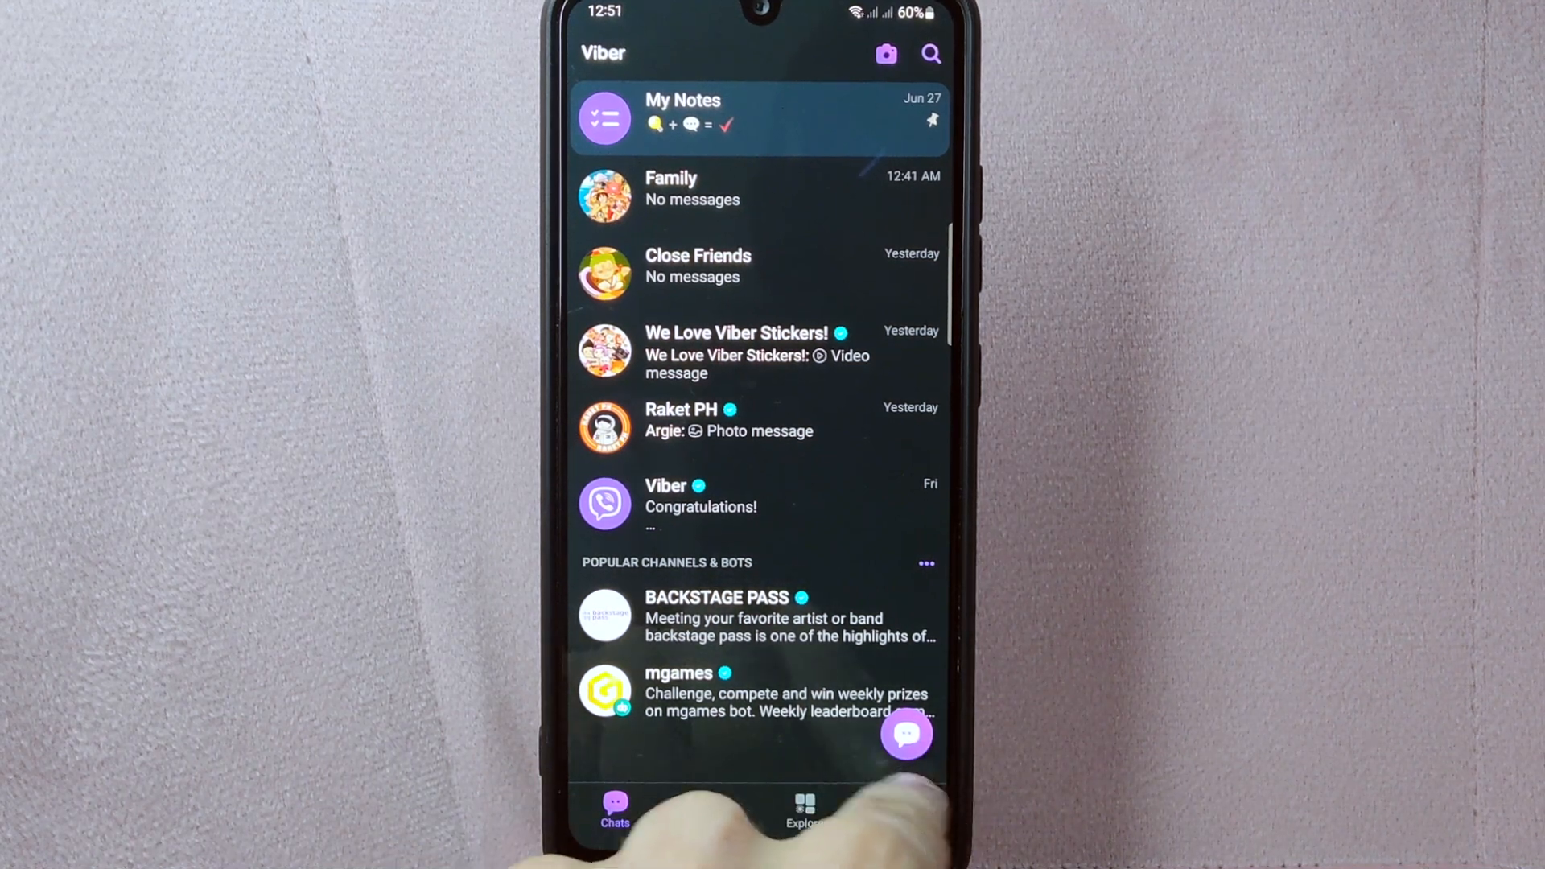
Step: Navigate via More > Settings > Privacy to the Hidden Chats settings page
left_click(898, 808)
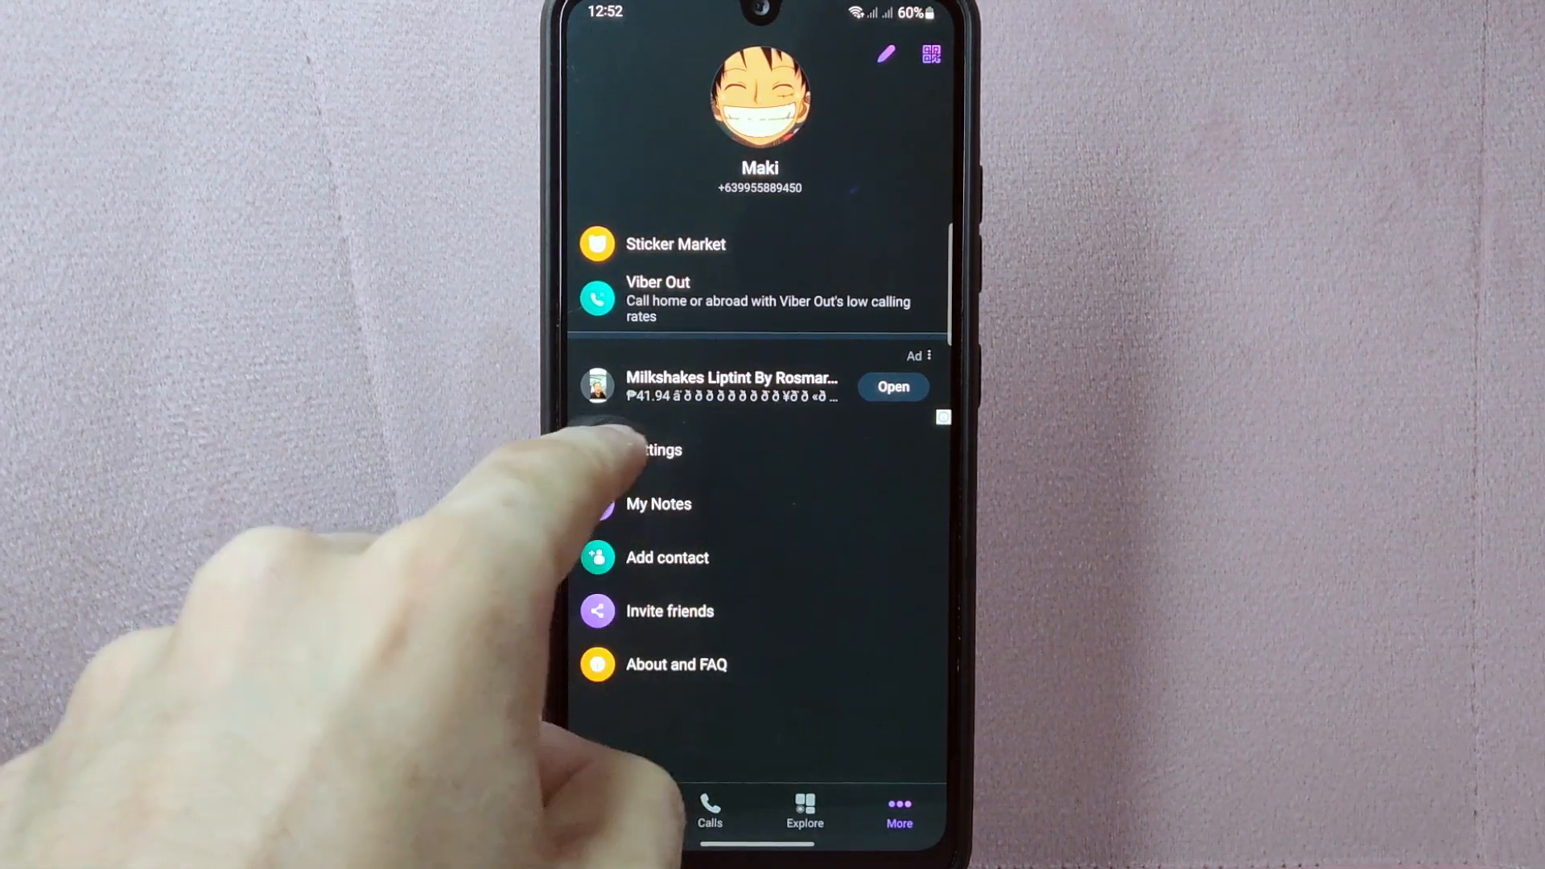
left_click(658, 448)
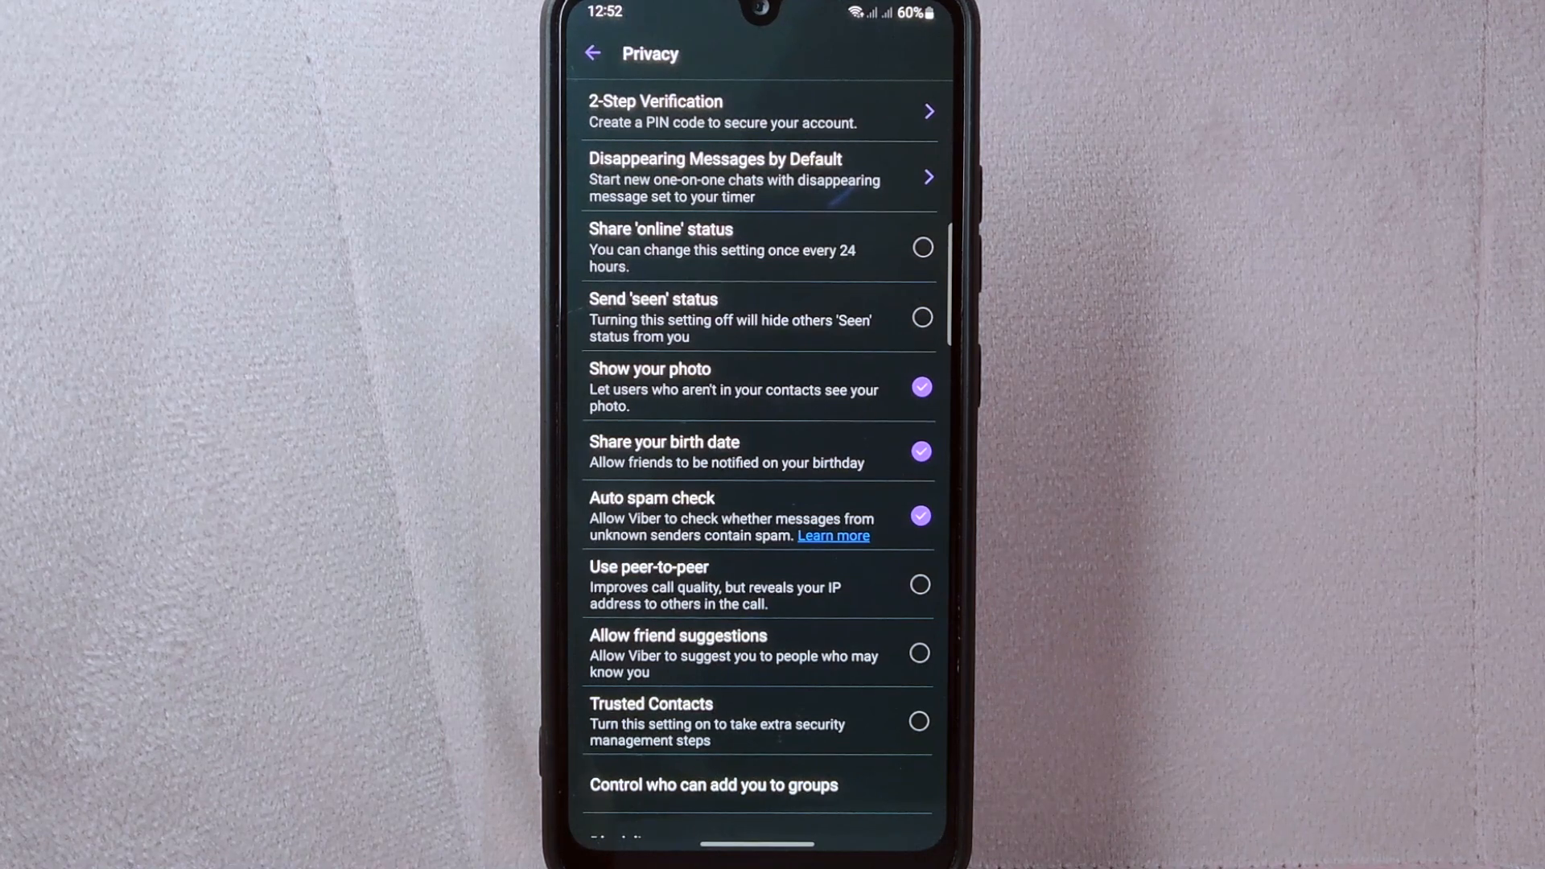
scroll("up", 3)
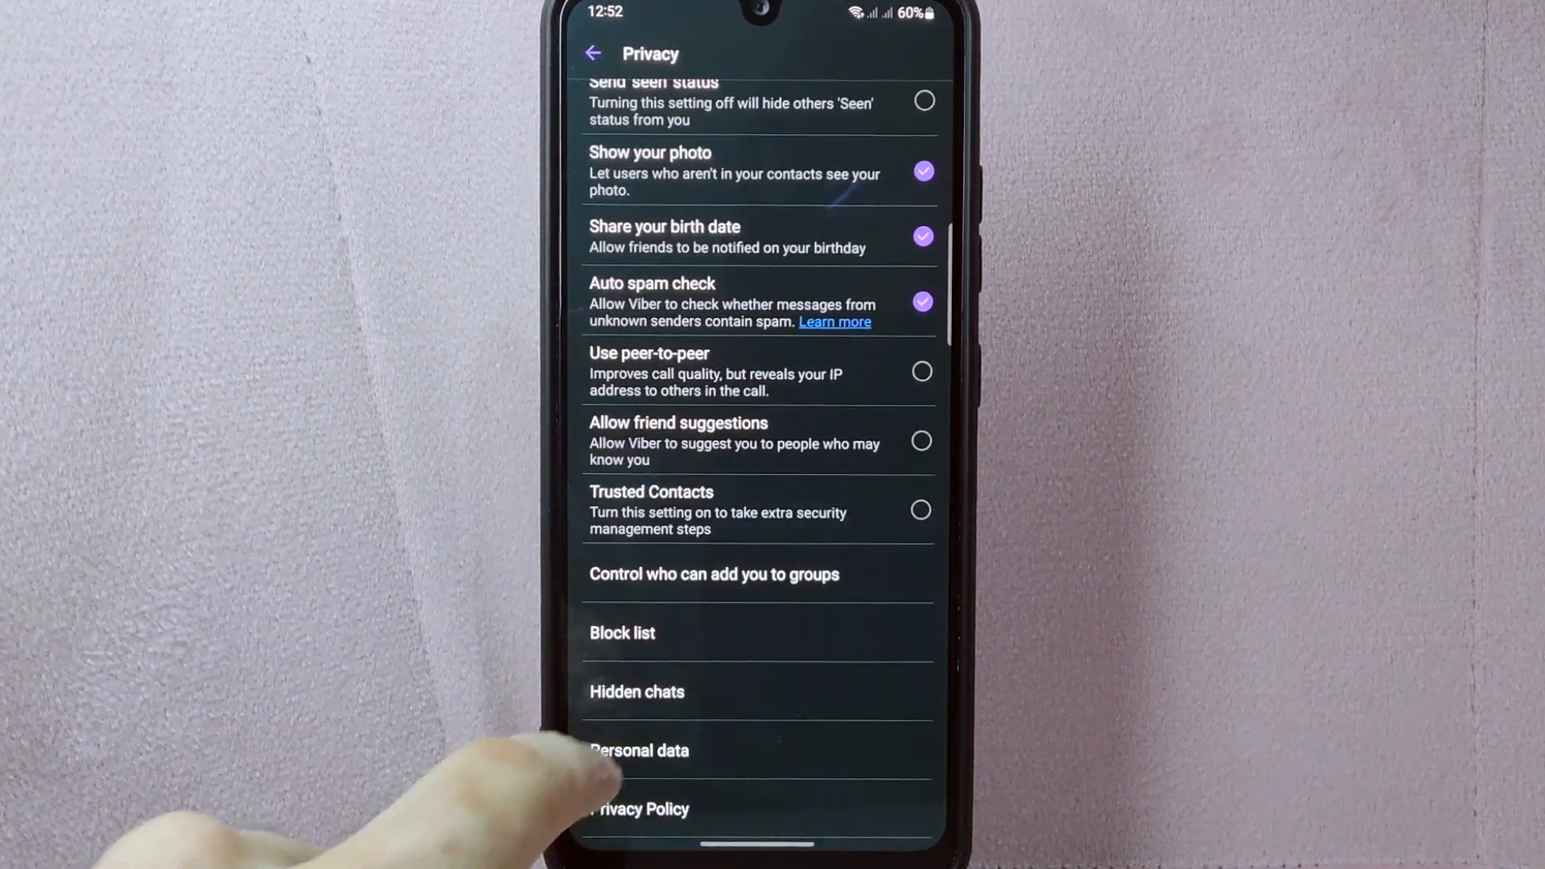
left_click(637, 692)
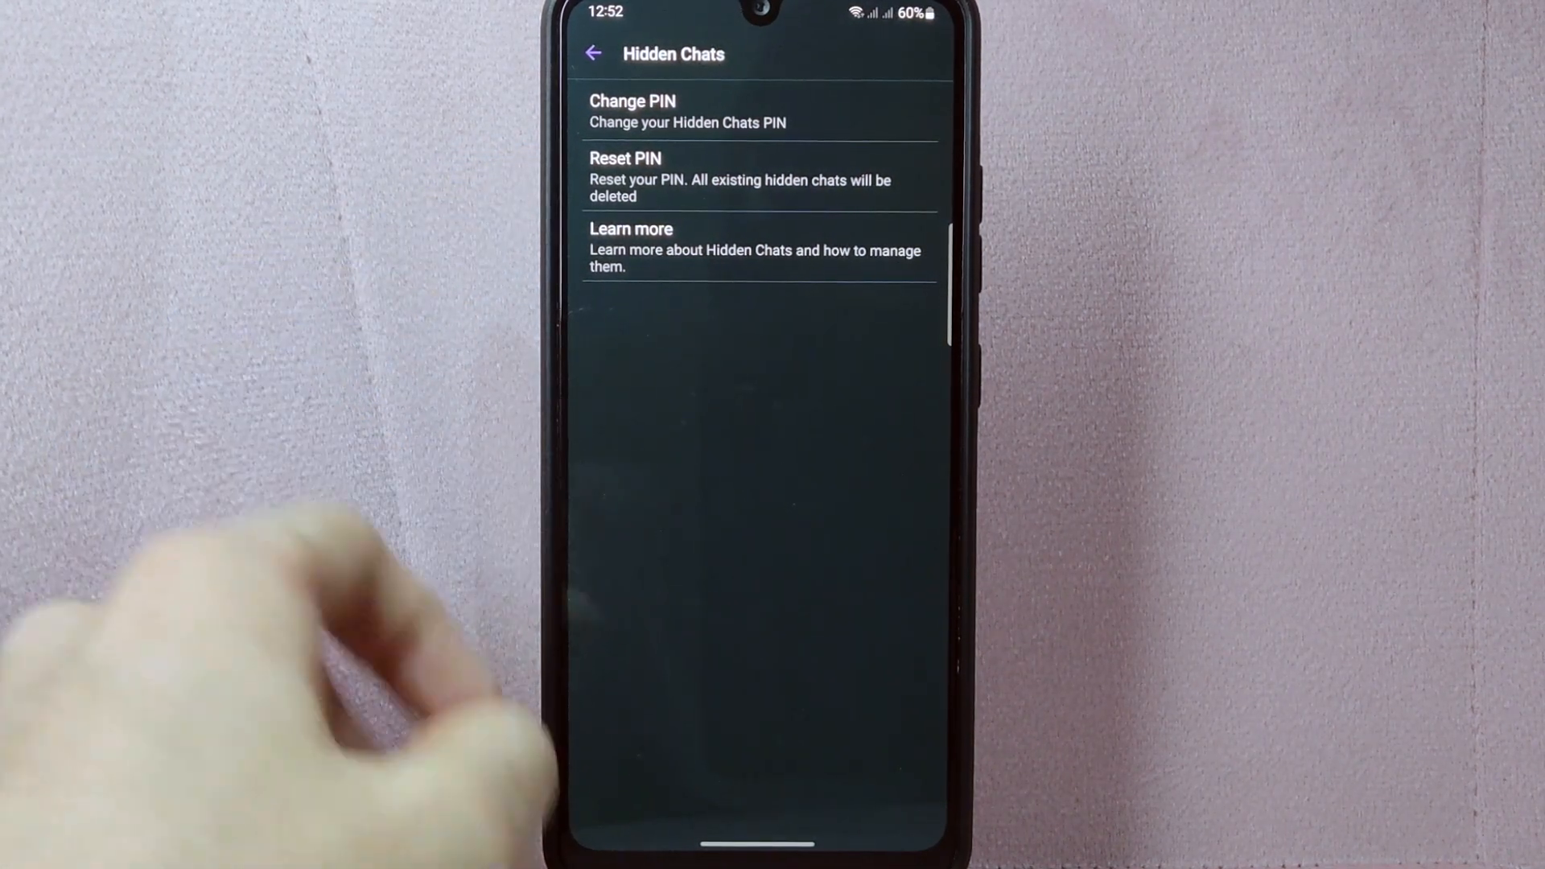
Step: Reset the Hidden Chats PIN and confirm the warning that all hidden chats are deleted
left_click(690, 177)
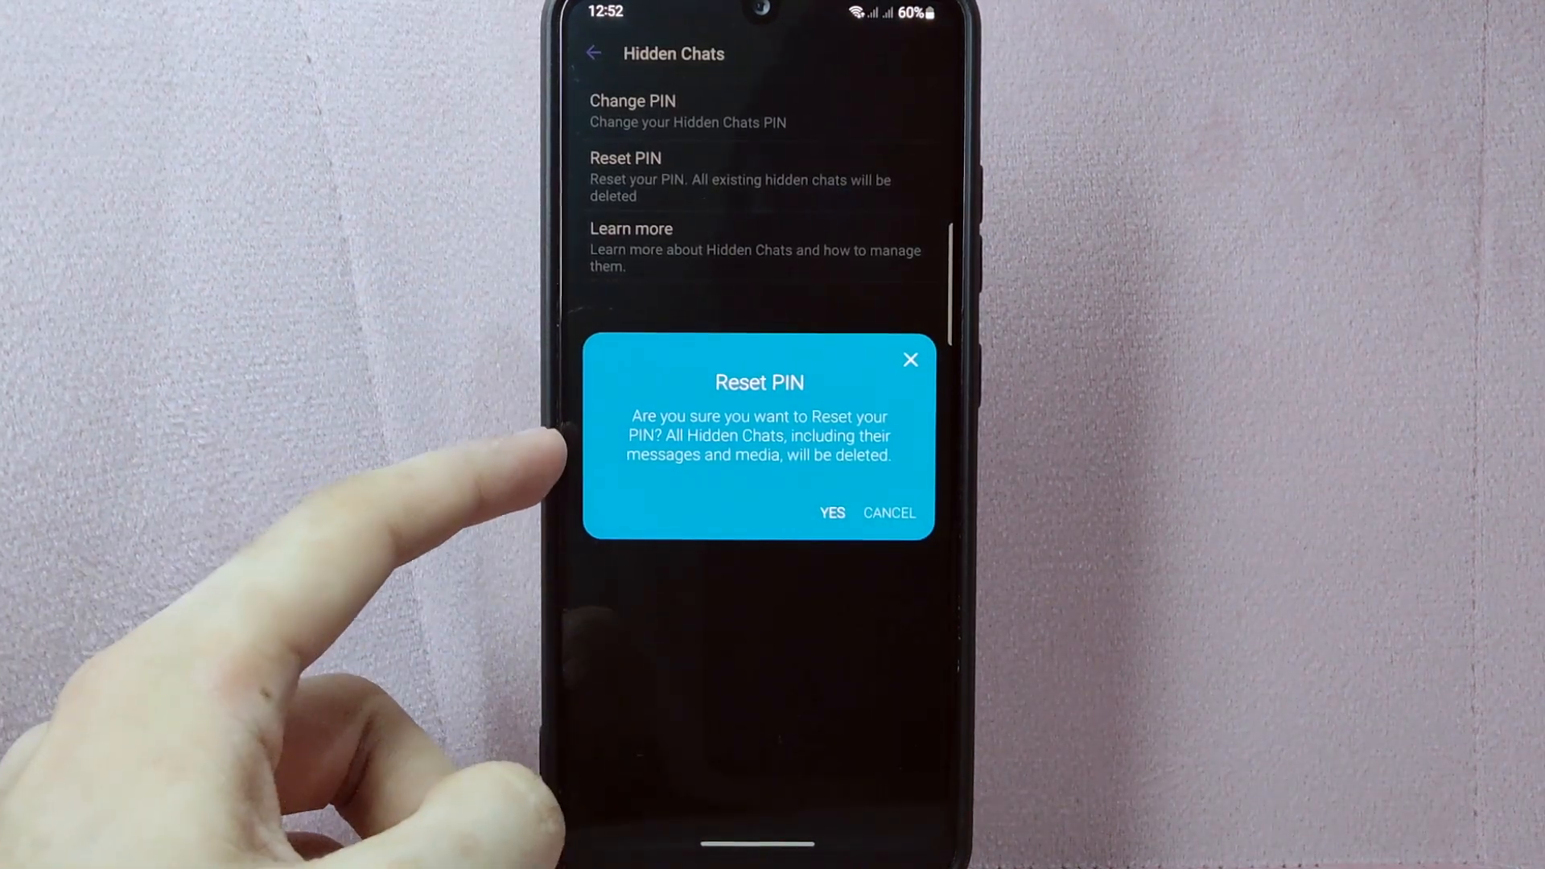
mouse_move(552, 473)
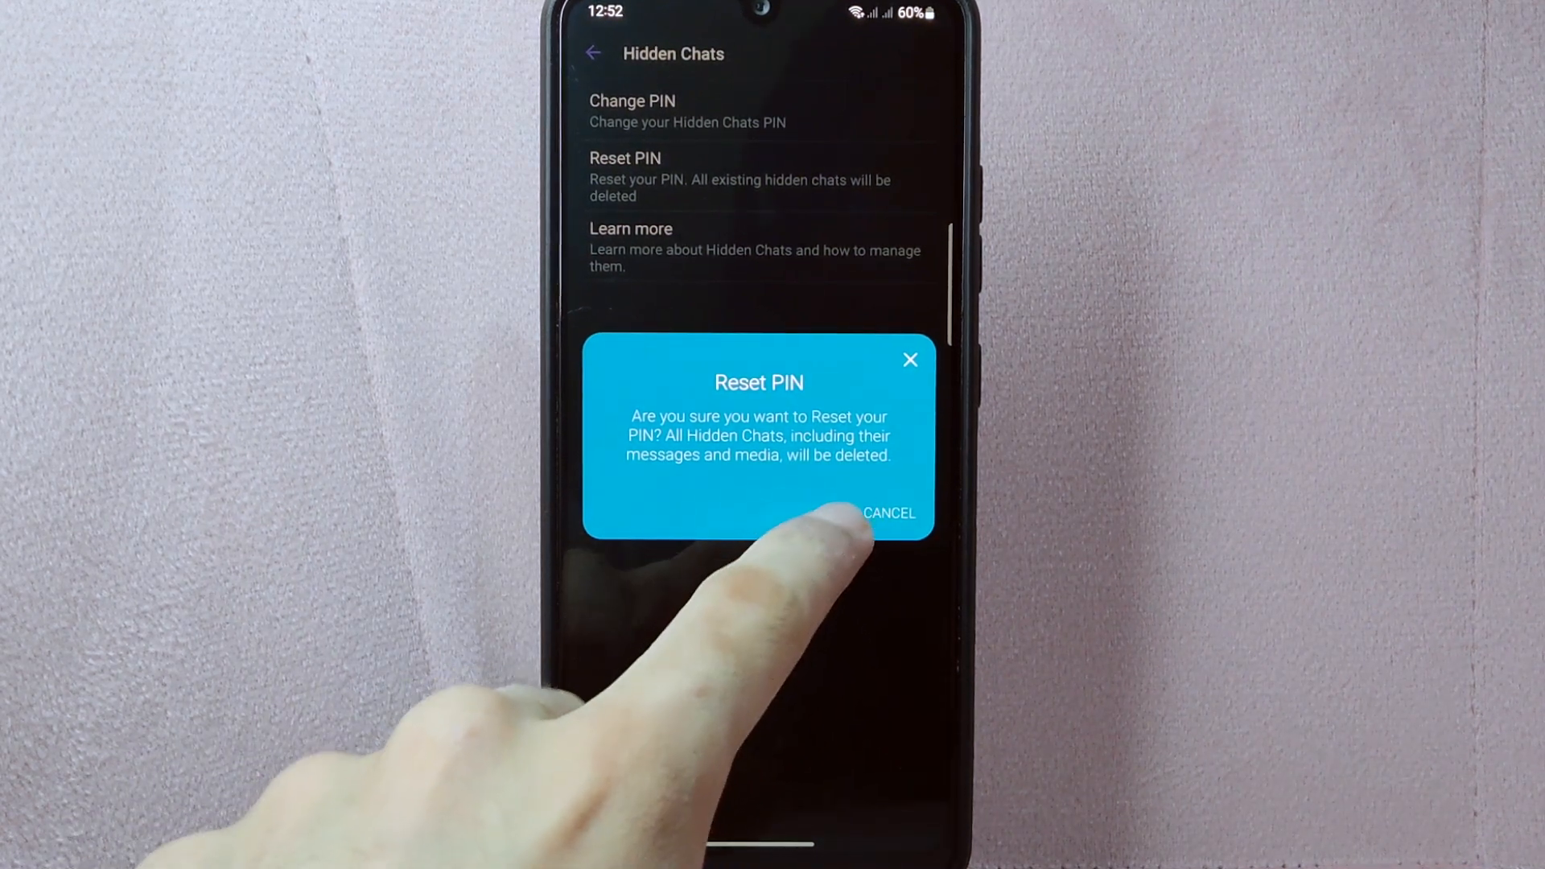
left_click(885, 514)
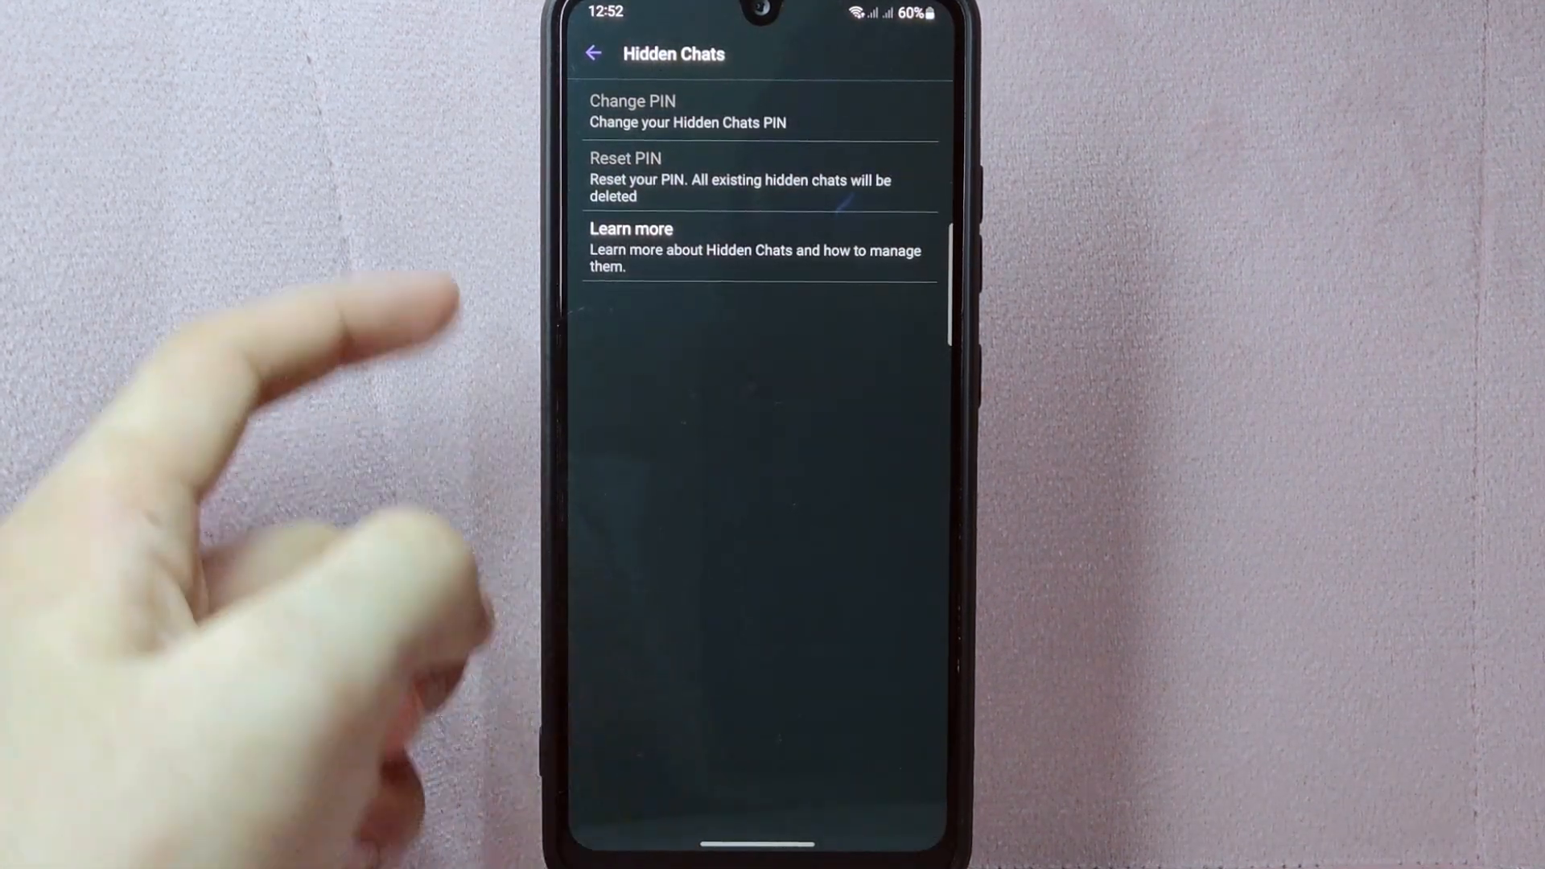